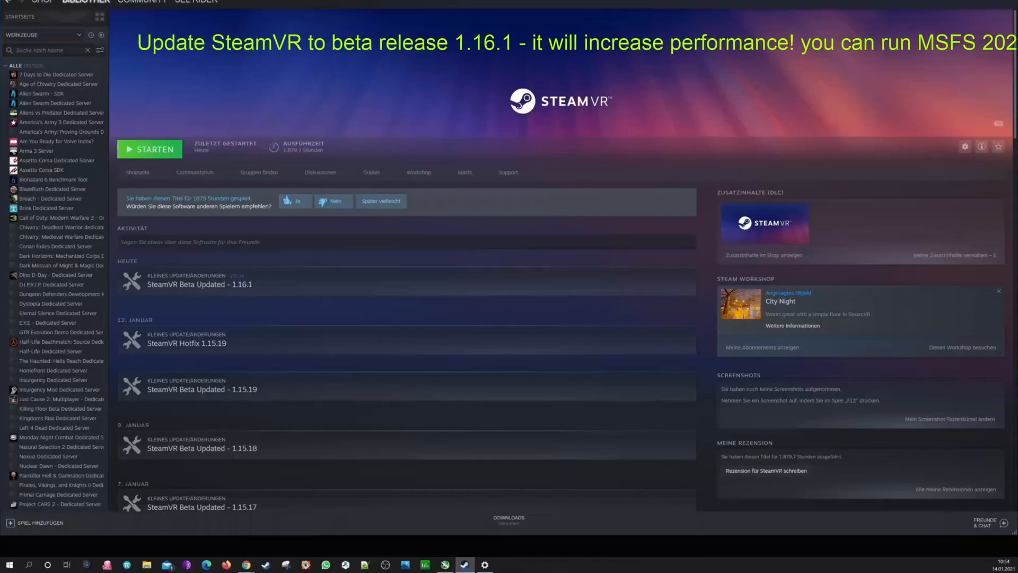
Step: Filter the library to 'steamvr' and bring up SteamVR's options menu
{"action": "type", "text": "steam"}
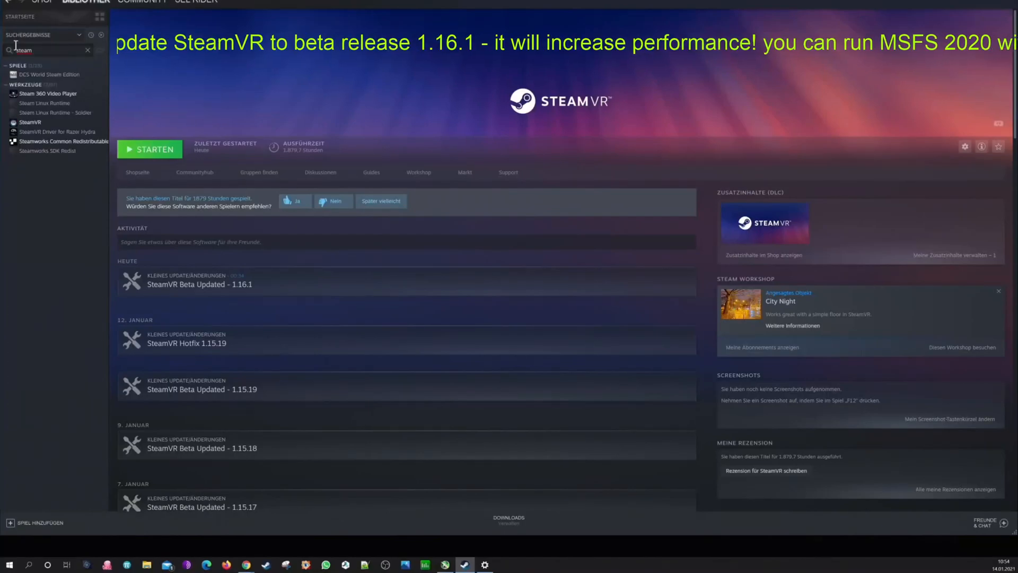
{"action": "right_click", "coordinate": [26, 62]}
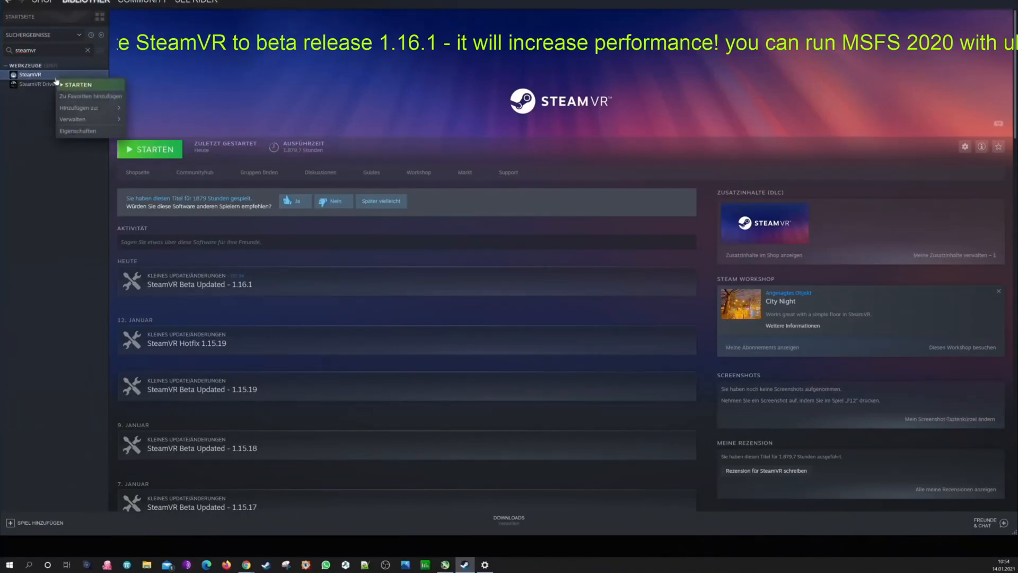
{"action": "mouse_move", "coordinate": [81, 140]}
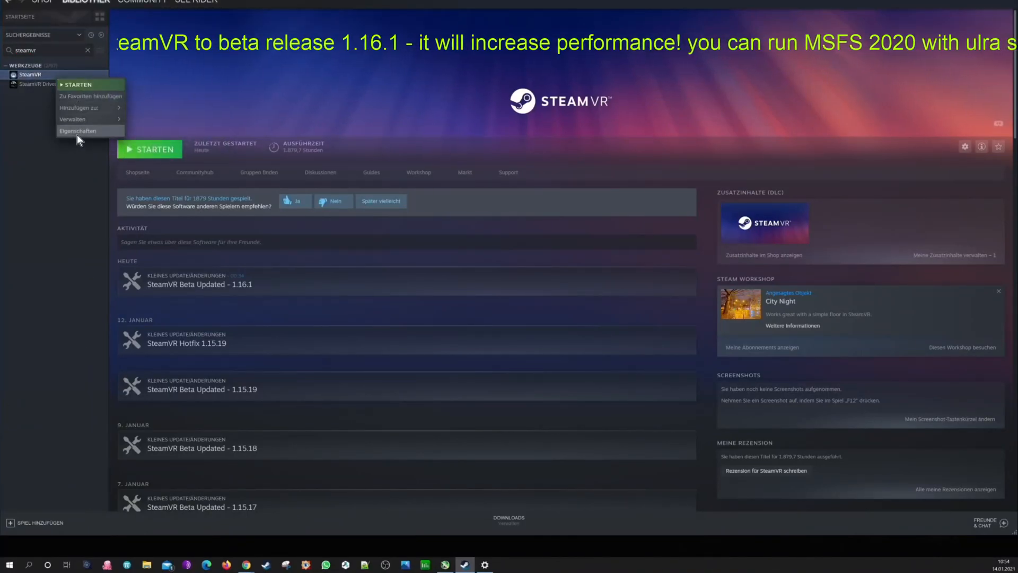
Step: In SteamVR properties, select the 'beta - SteamVR Beta Update' branch so the beta download starts
{"action": "left_click", "coordinate": [80, 131]}
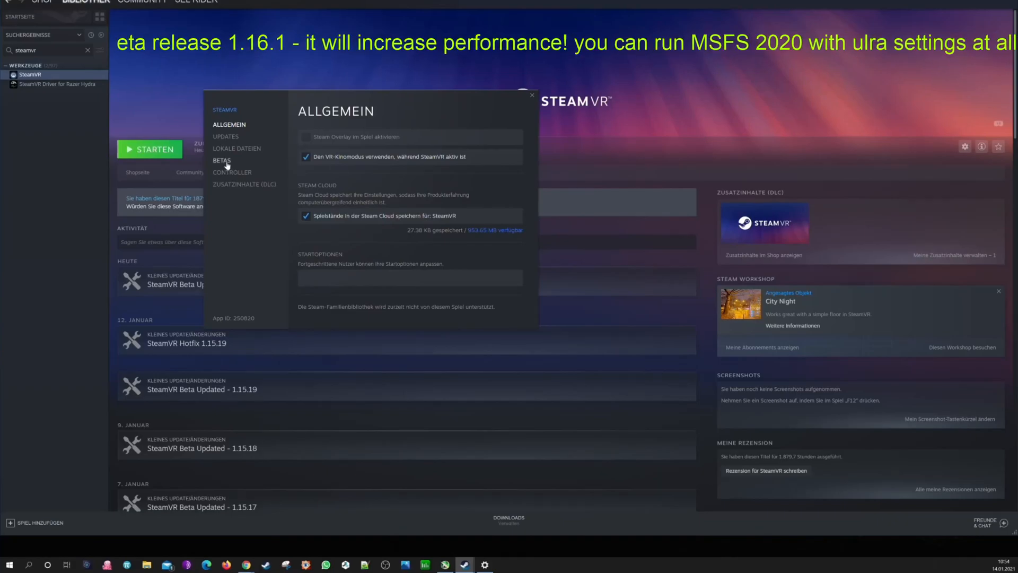
{"action": "left_click", "coordinate": [222, 160]}
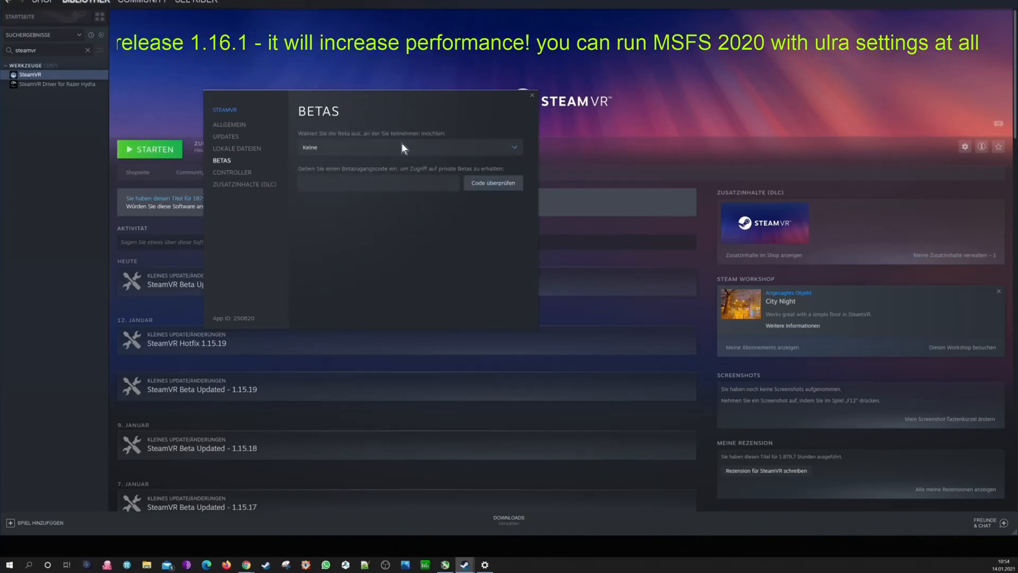
{"action": "left_click", "coordinate": [410, 148]}
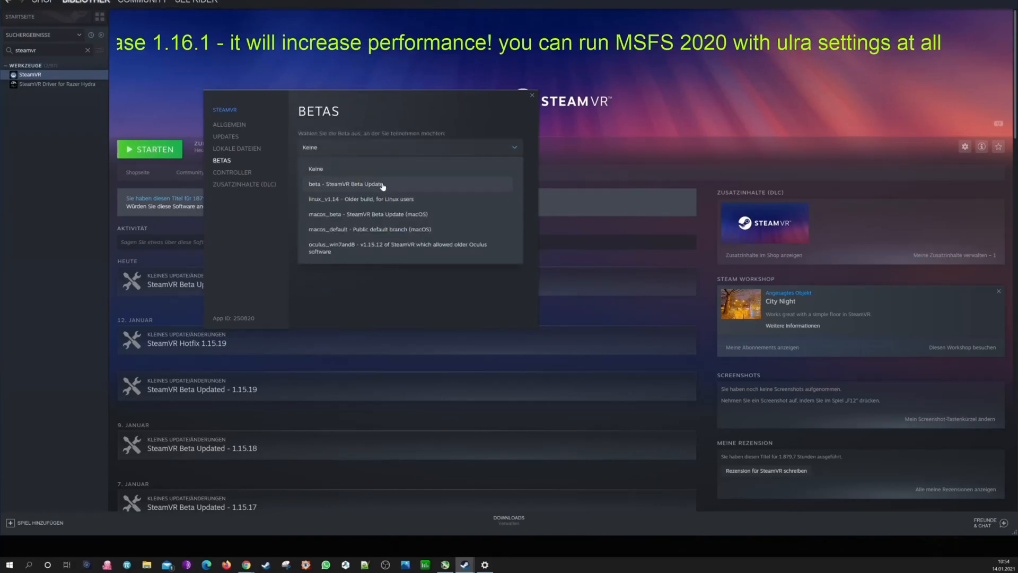
{"action": "left_click", "coordinate": [359, 184]}
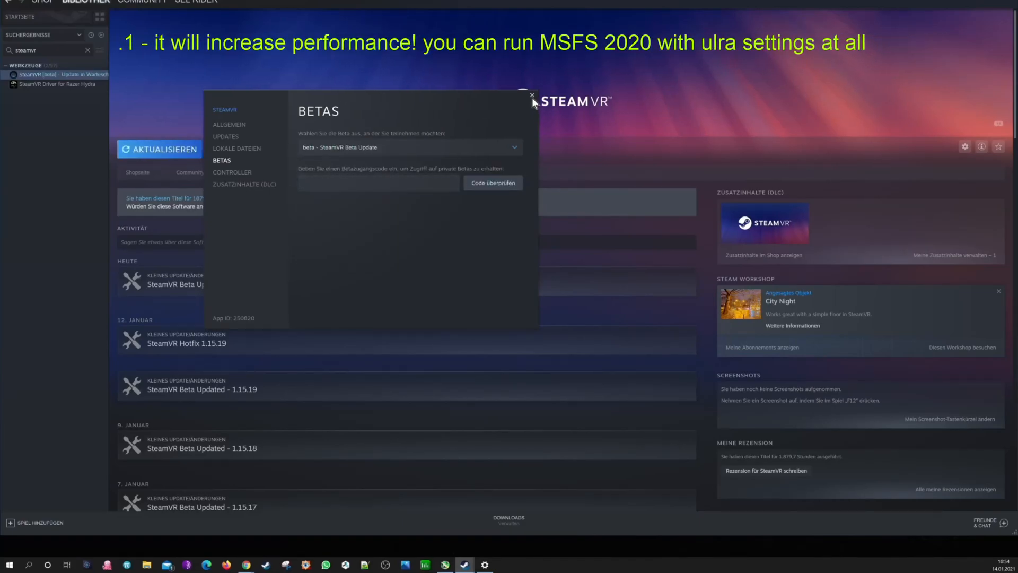
{"action": "left_click", "coordinate": [160, 150]}
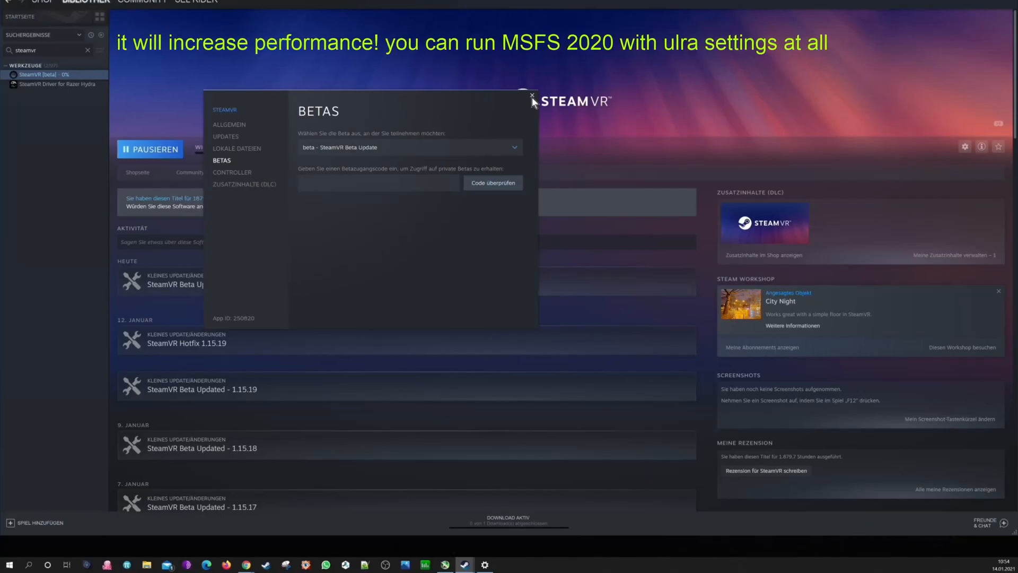